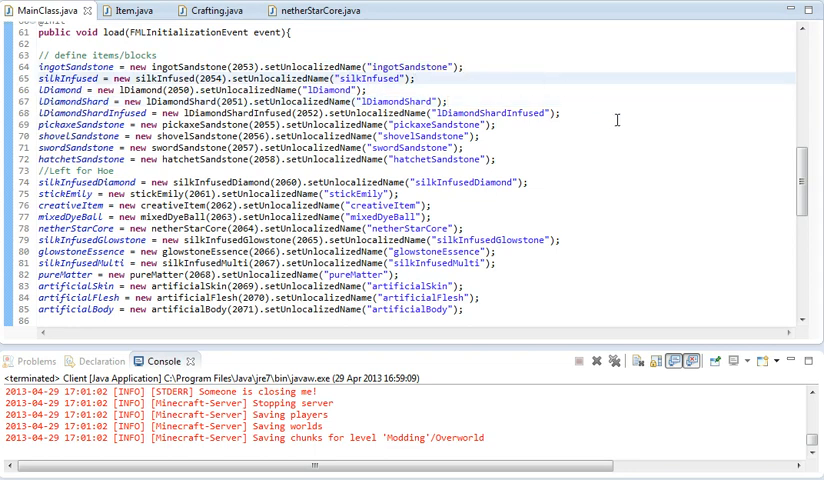
pyautogui.scroll(-3)
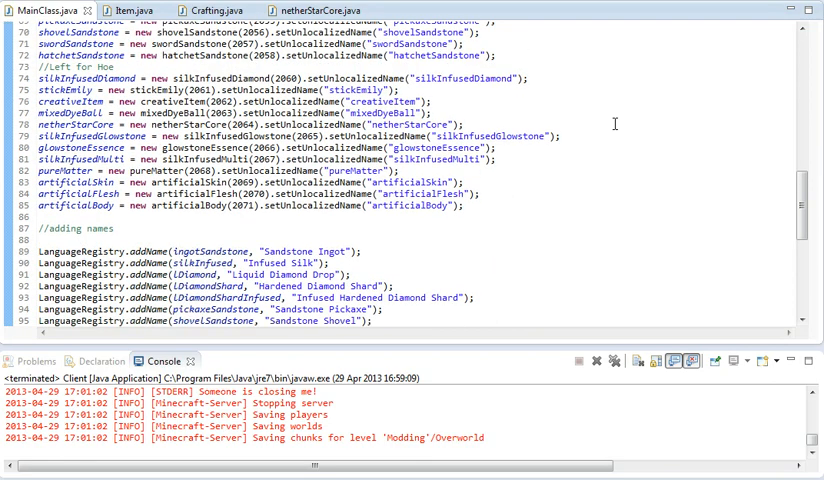
pyautogui.scroll(-3)
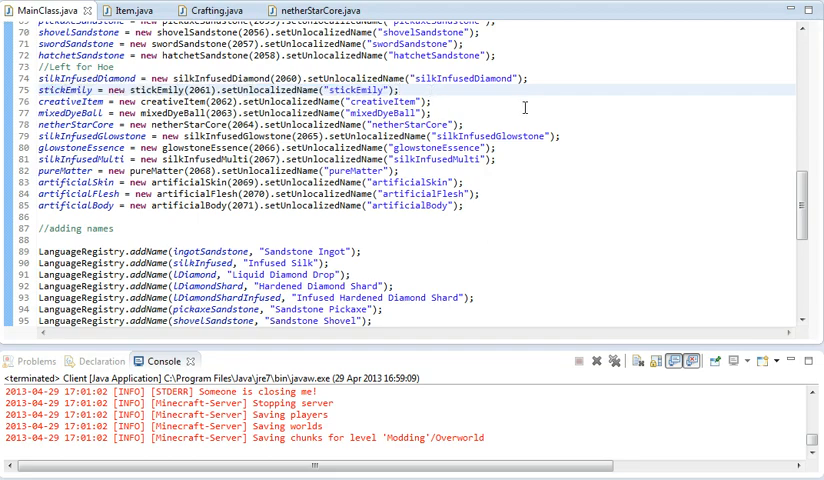
pyautogui.scroll(-3)
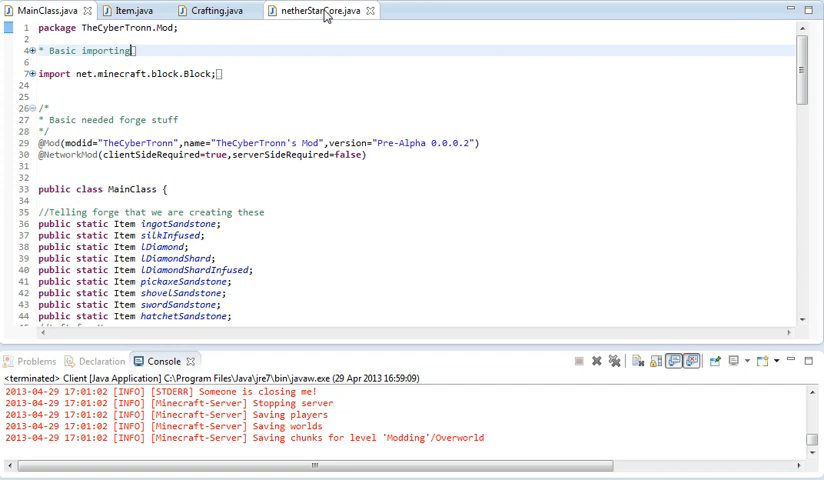
pyautogui.click(318, 12)
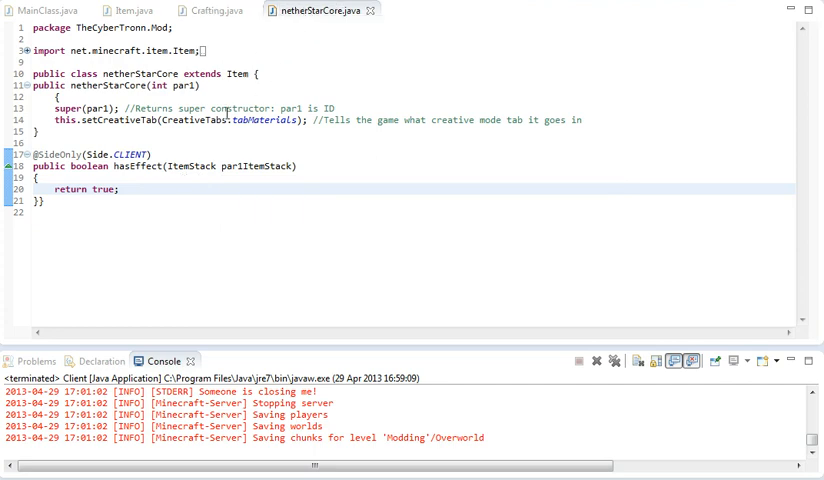
pyautogui.moveTo(34, 152); pyautogui.dragTo(120, 190)
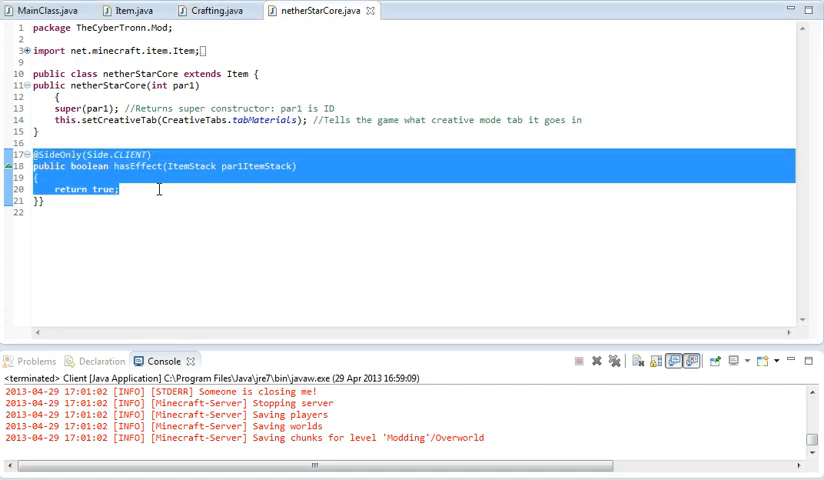
pyautogui.moveTo(160, 222)
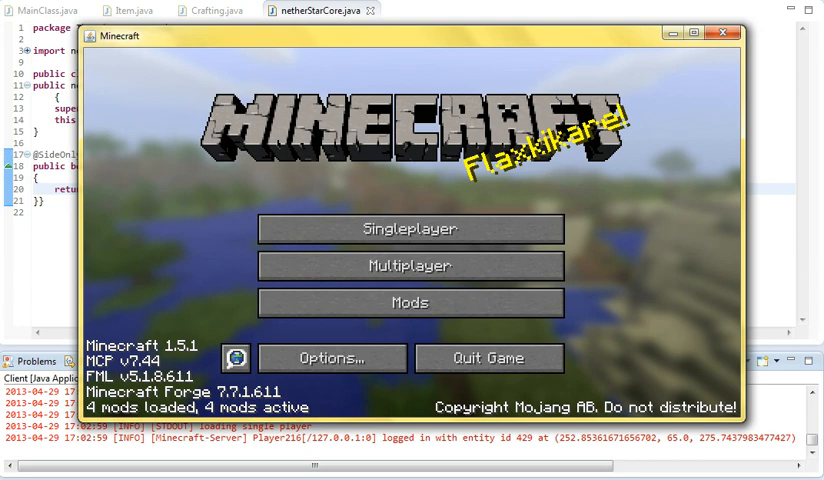
# - Enter the singleplayer test world and stand in the sandstone and diamond-block corridor
pyautogui.click(410, 228)
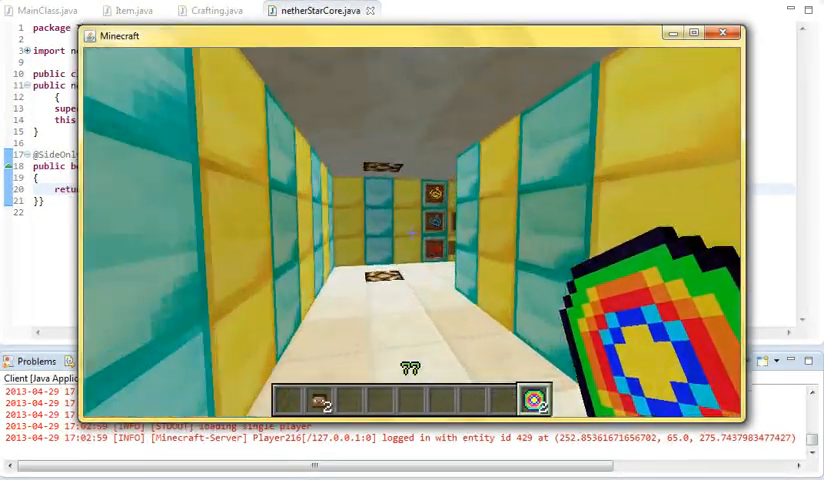
pyautogui.moveTo(406, 236)
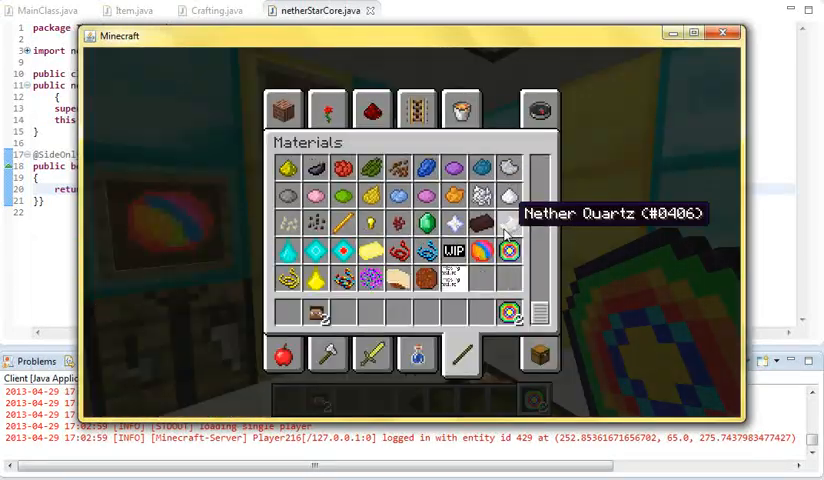
pyautogui.click(460, 108)
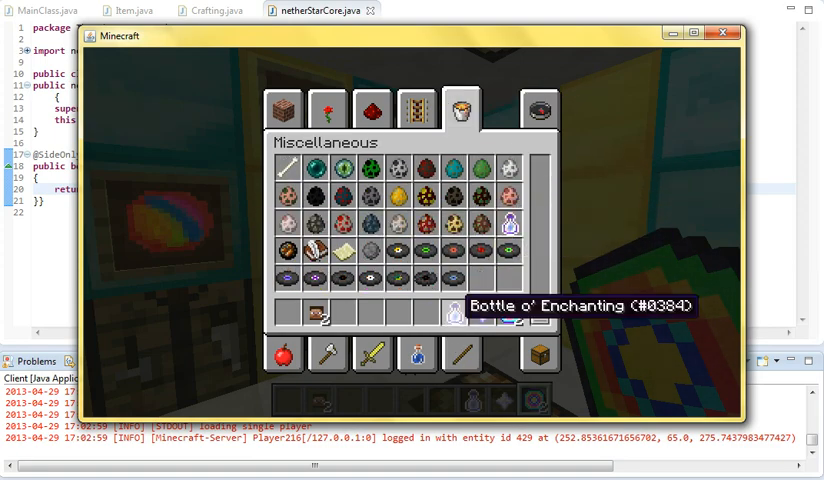
pyautogui.press('Escape')
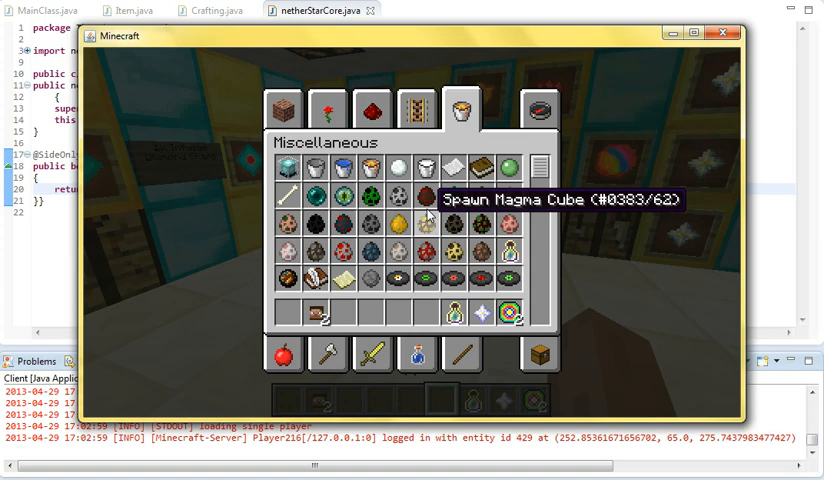
pyautogui.press('ESCAPE')
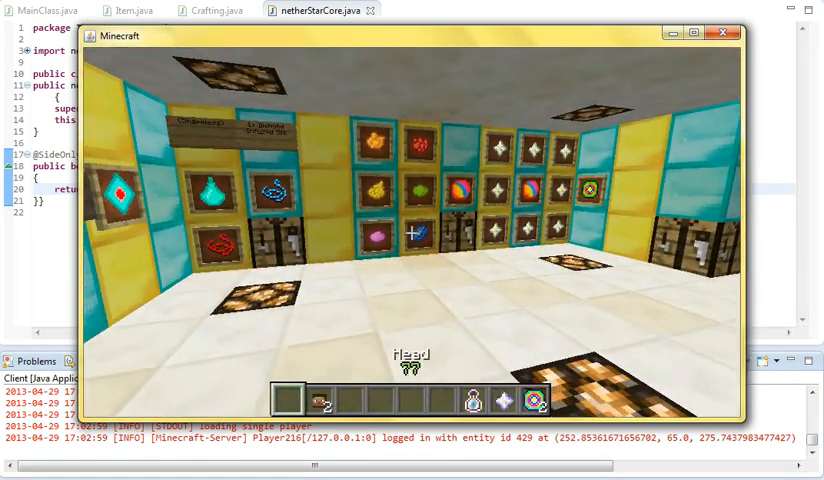